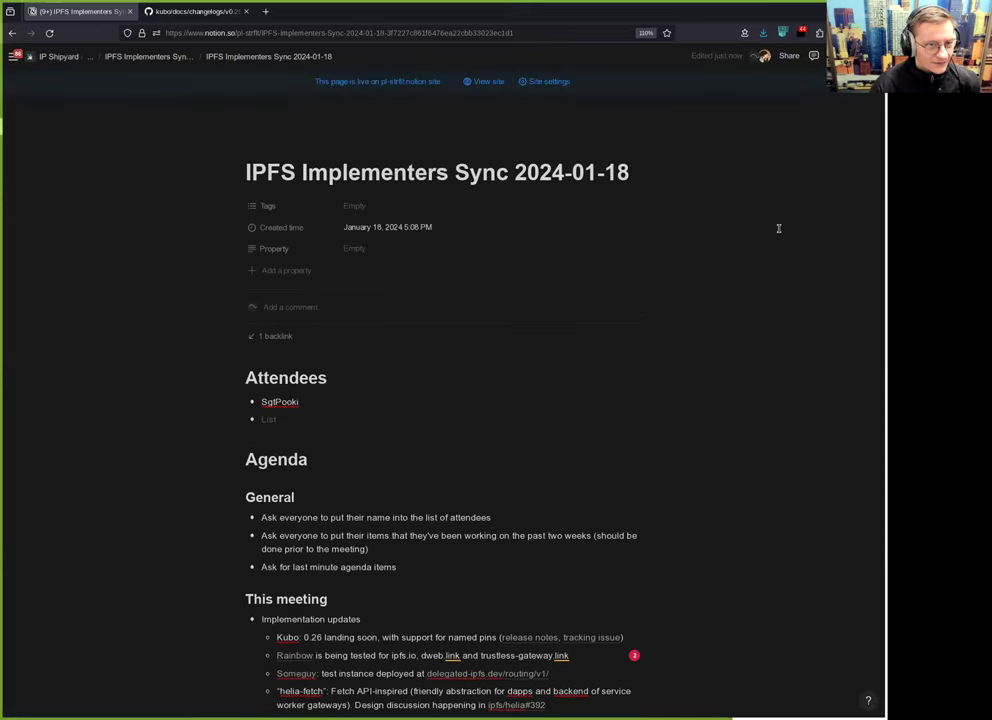
# - Scroll through the 2024-01-18 meeting notes down to the Kubo 0.26 item under This meeting
pyautogui.scroll(-3)
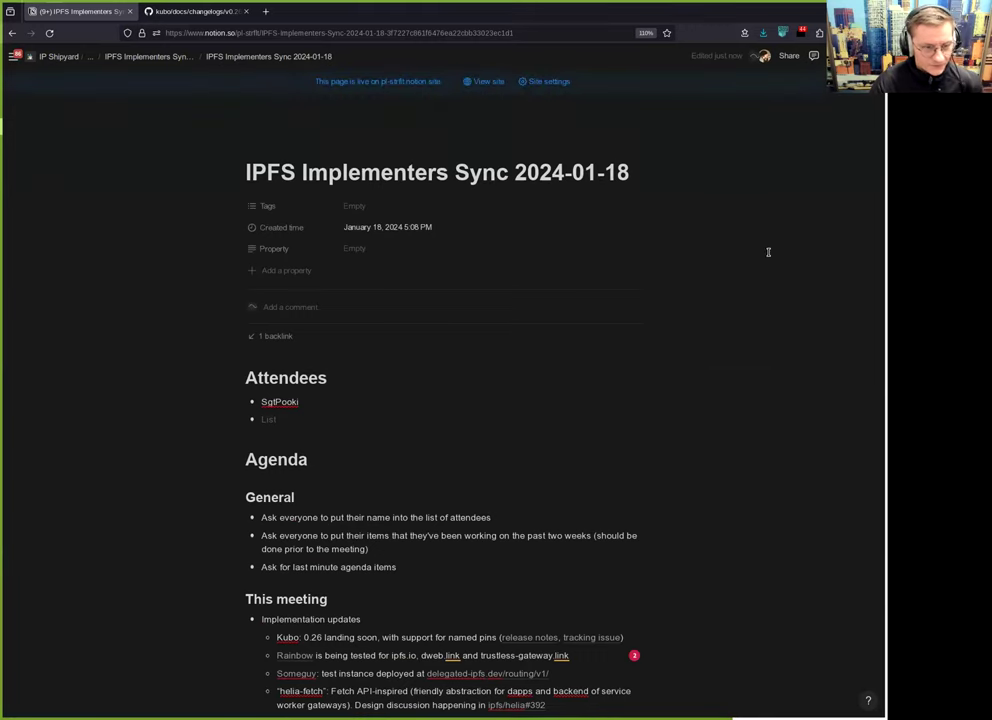
pyautogui.moveTo(767, 227)
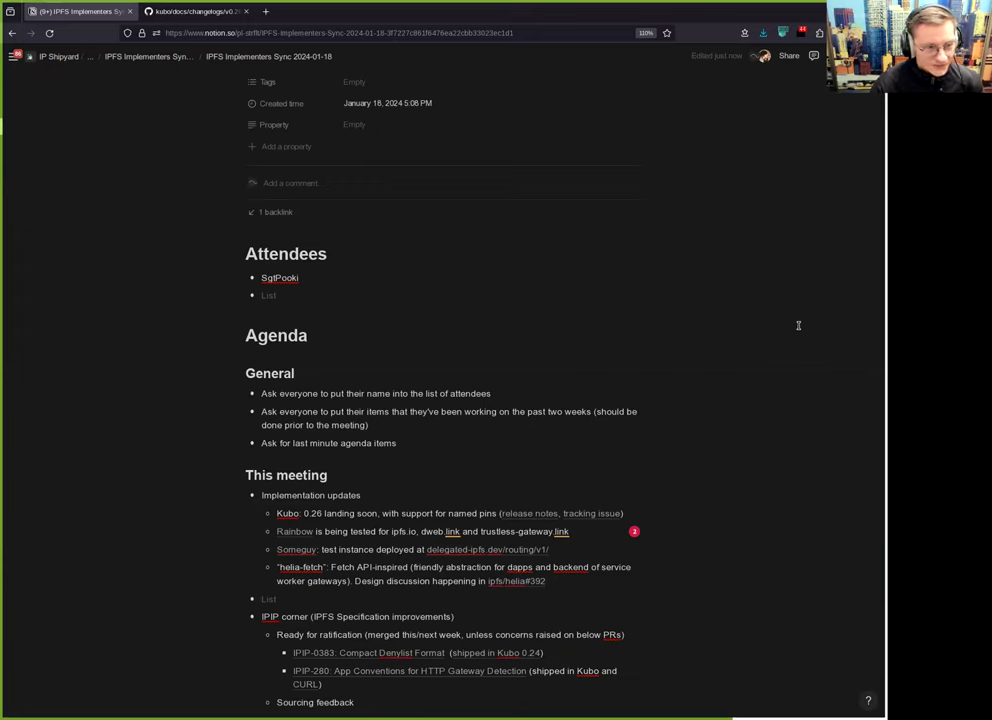
pyautogui.moveTo(762, 295)
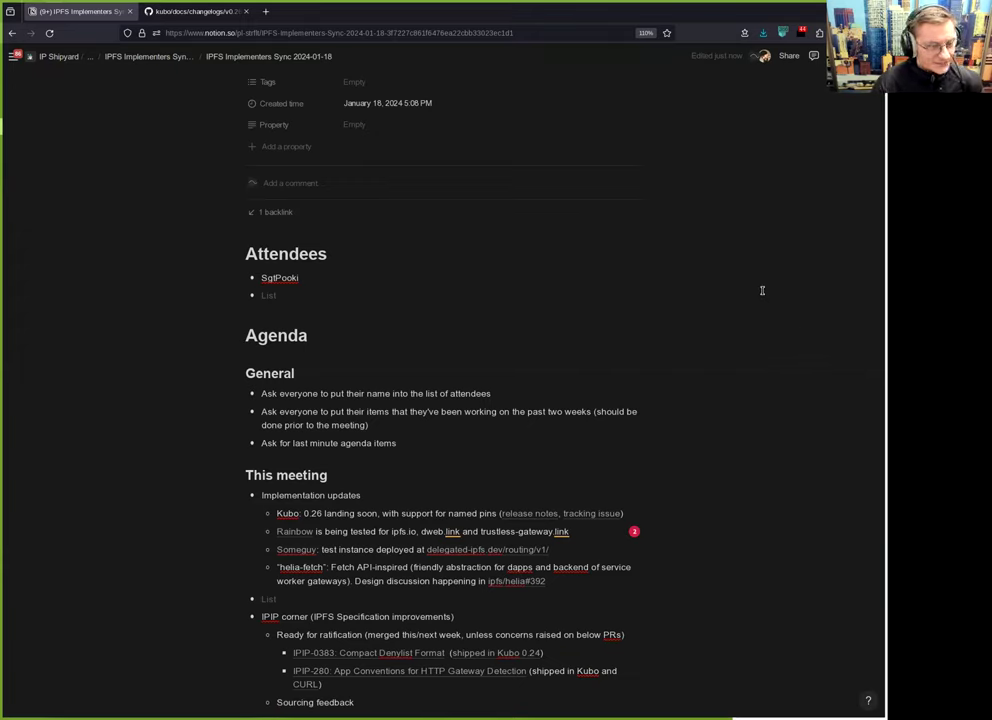
pyautogui.scroll(-3)
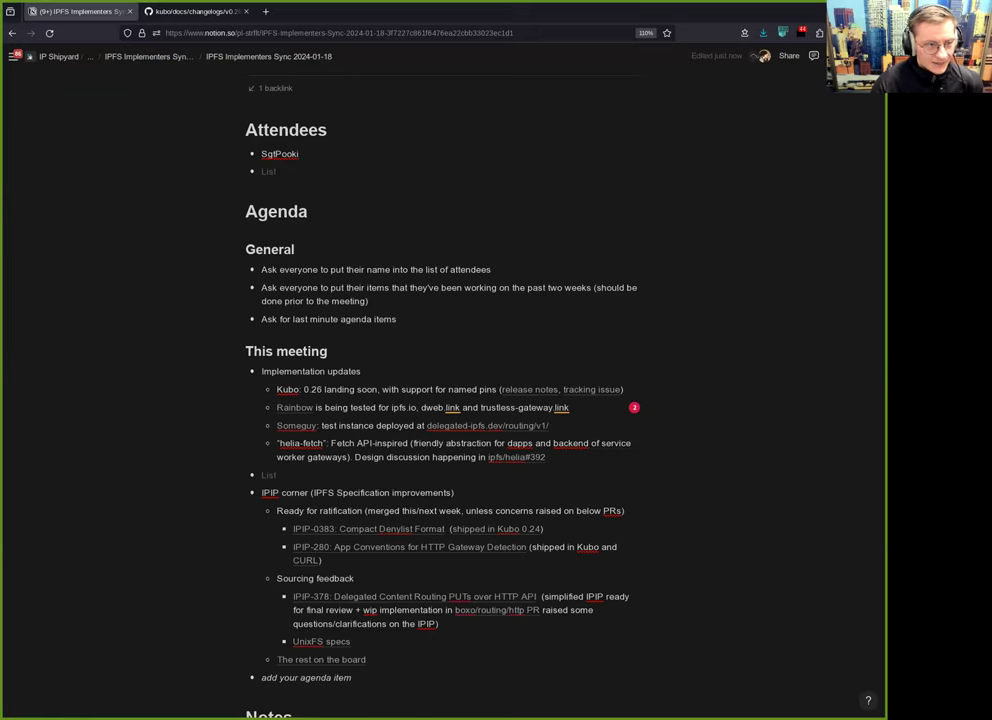
pyautogui.scroll(-3)
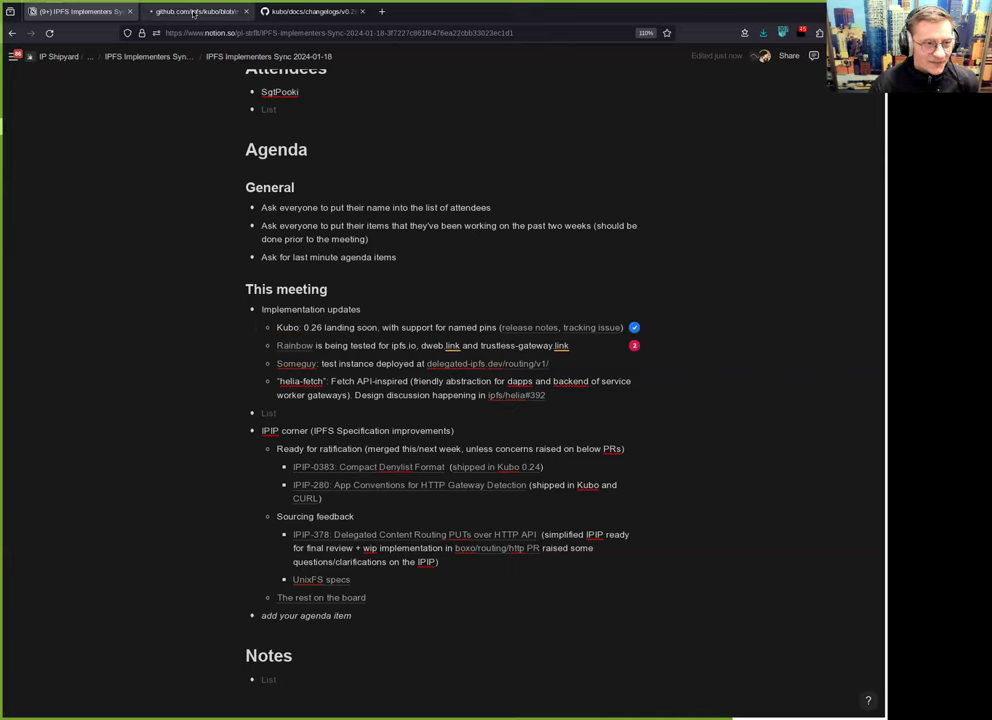
# - Switch to the Kubo v0.26 changelog on GitHub and scroll through its highlights
pyautogui.click(197, 11)
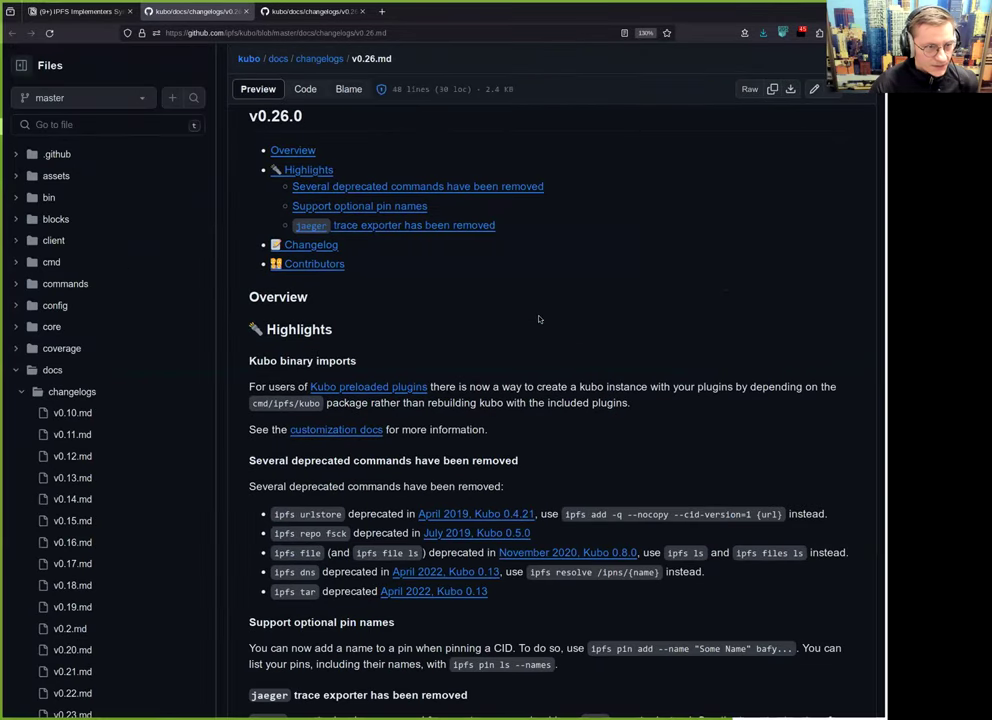
pyautogui.scroll(-3)
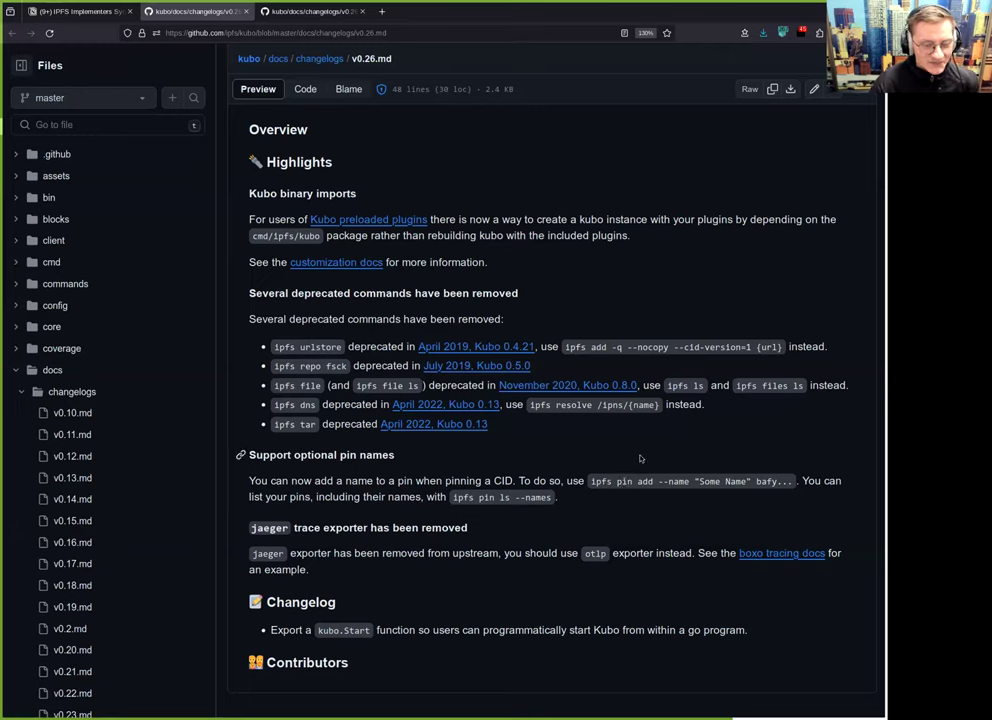
pyautogui.moveTo(715, 425)
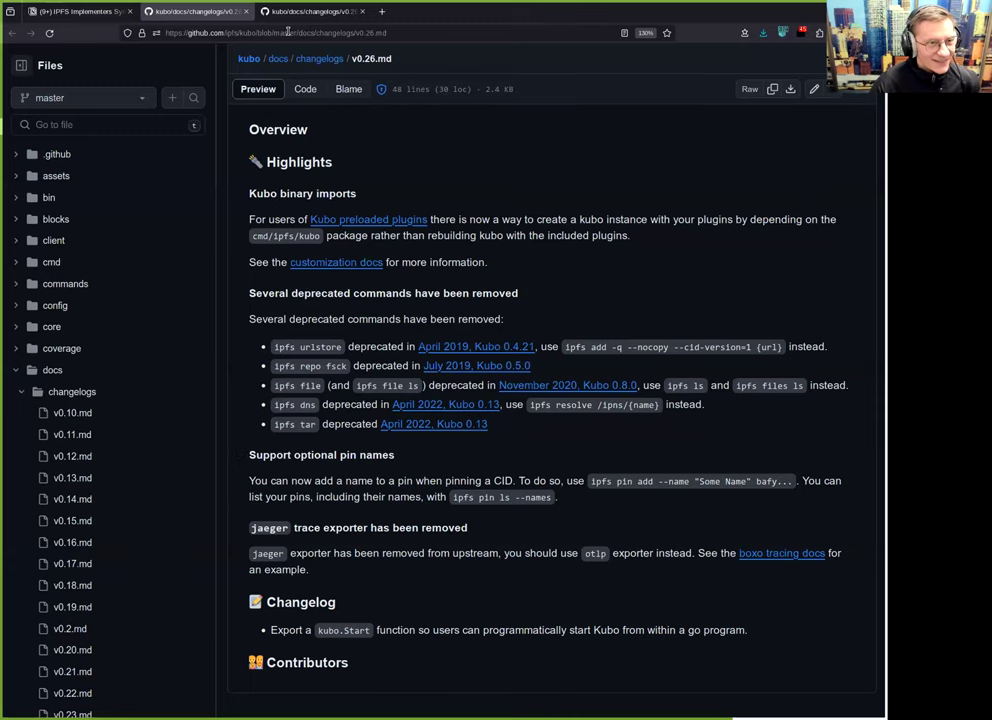
# - Switch back to the Notion meeting notes tab
pyautogui.click(75, 11)
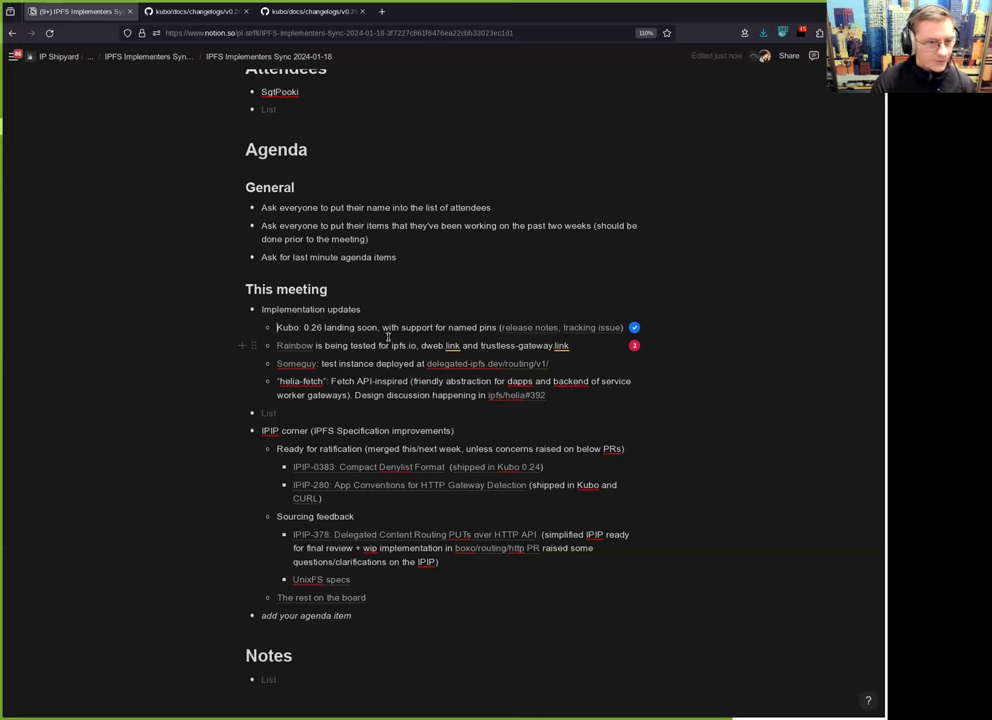
pyautogui.moveTo(580, 345)
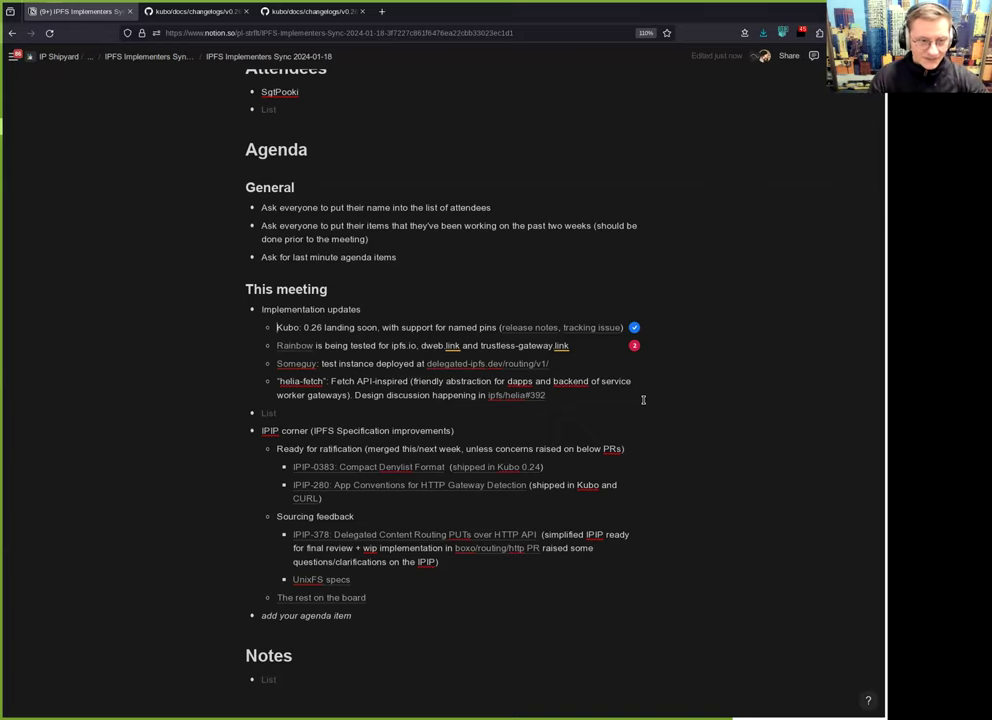
pyautogui.moveTo(637, 404)
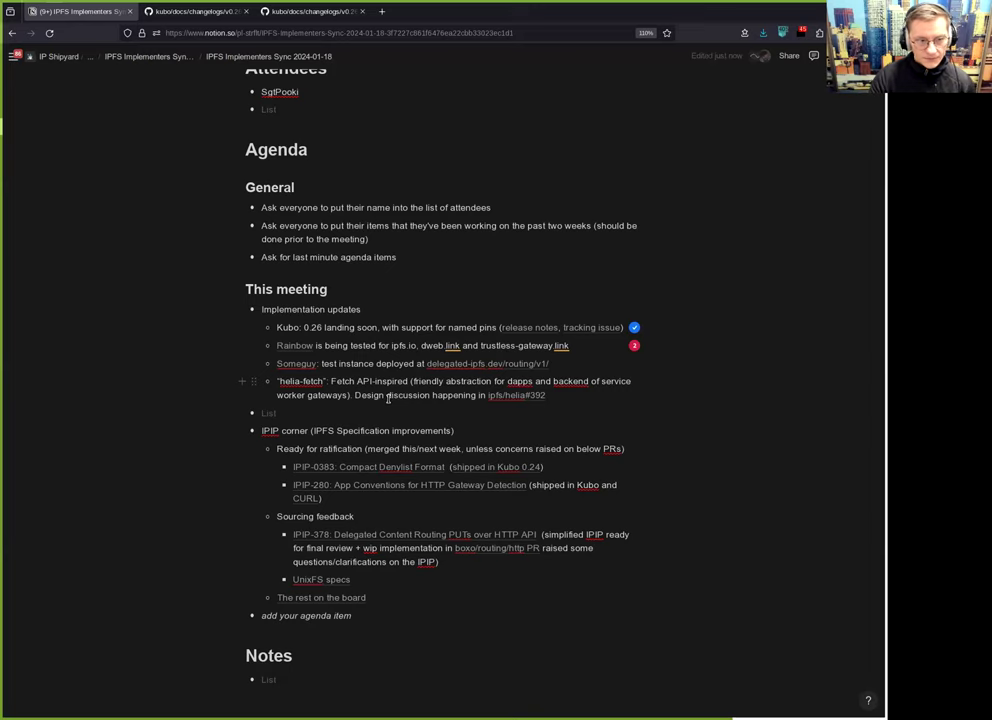
pyautogui.moveTo(685, 395)
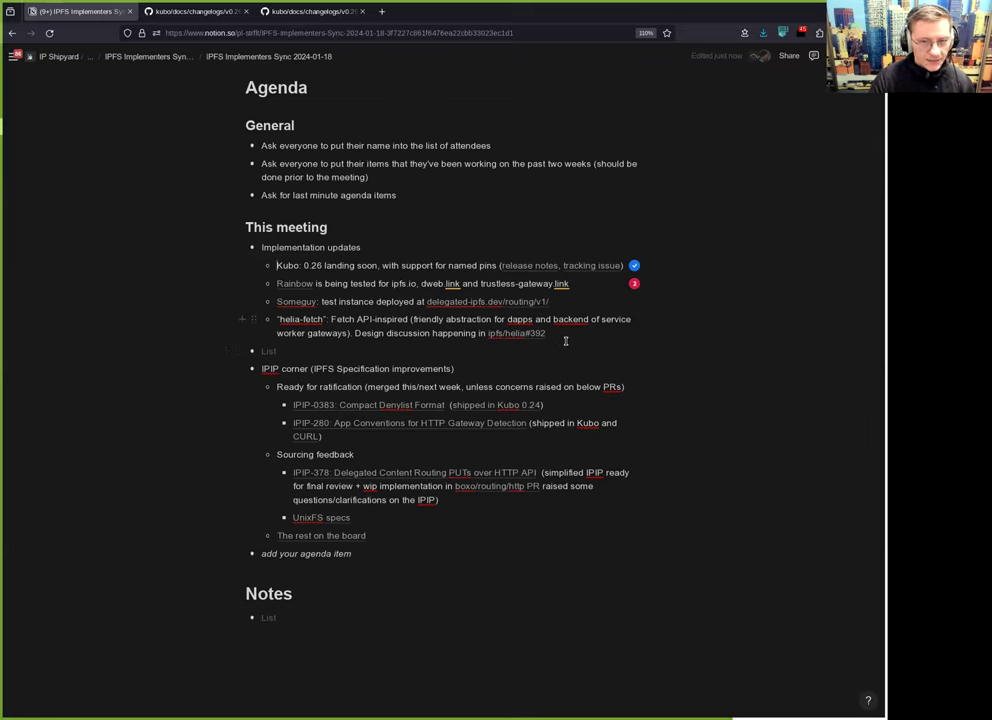
pyautogui.moveTo(717, 293)
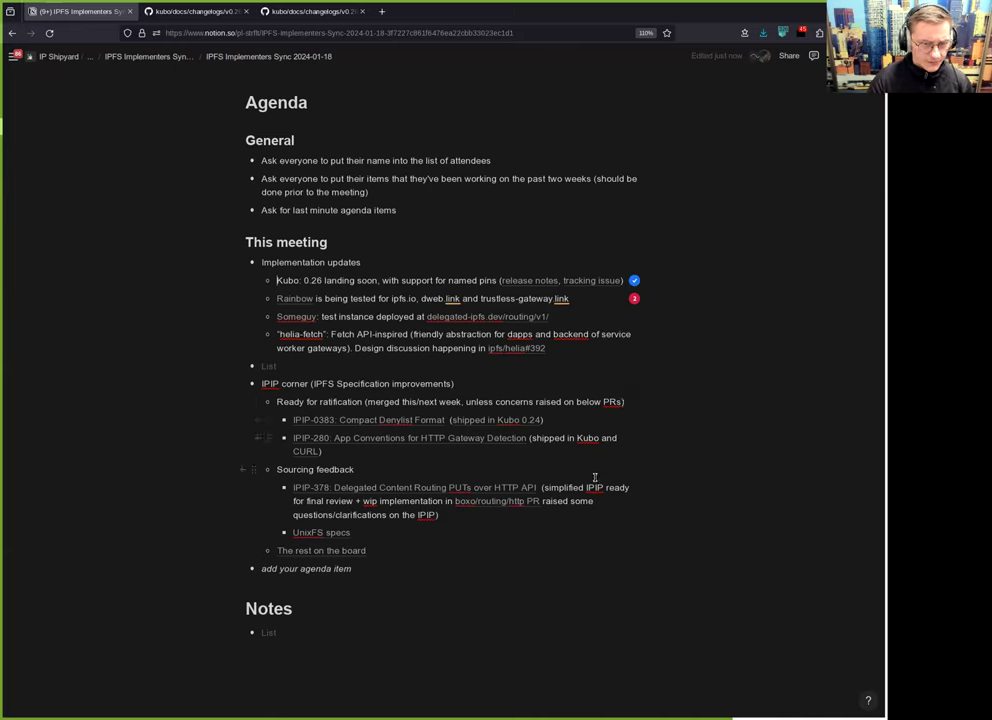
pyautogui.moveTo(688, 490)
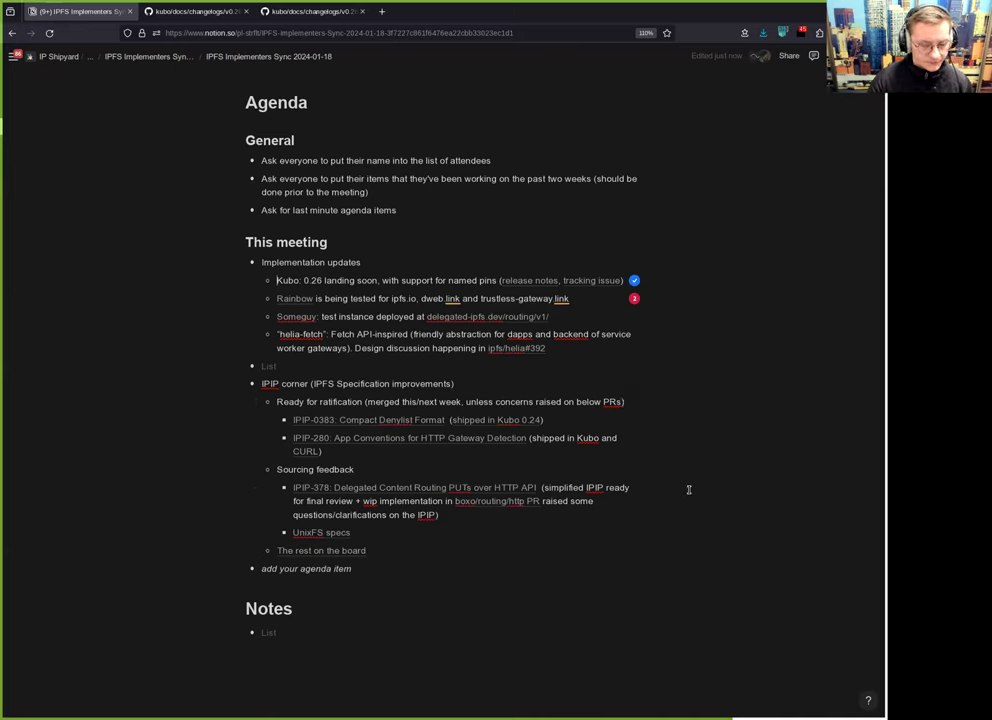